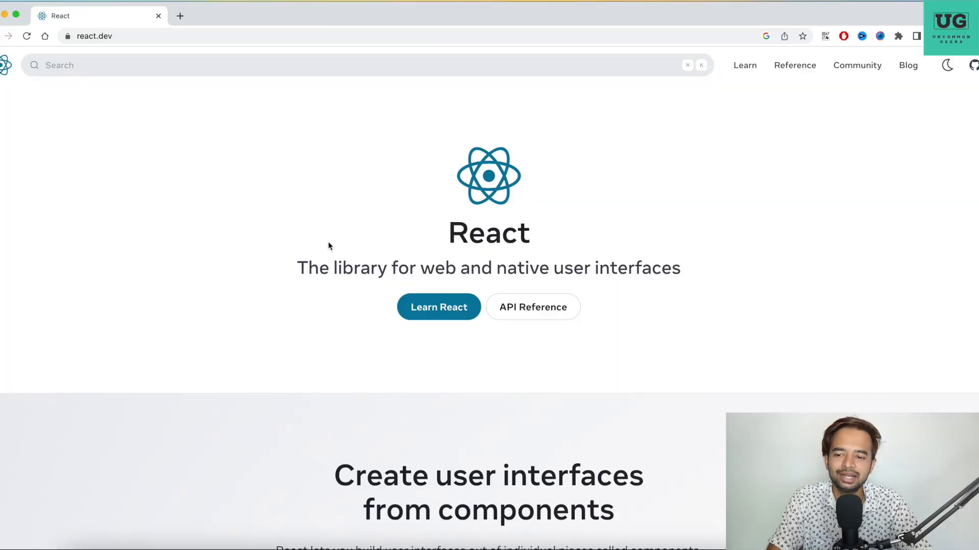
Step: Start the Learn React Quick Start guide from the react.dev home page
click(109, 36)
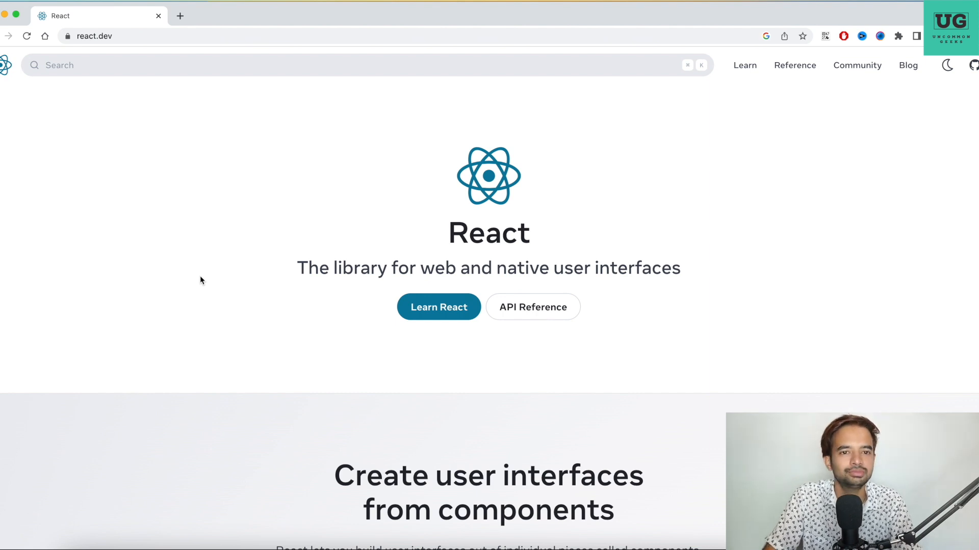
mouse_move(426, 334)
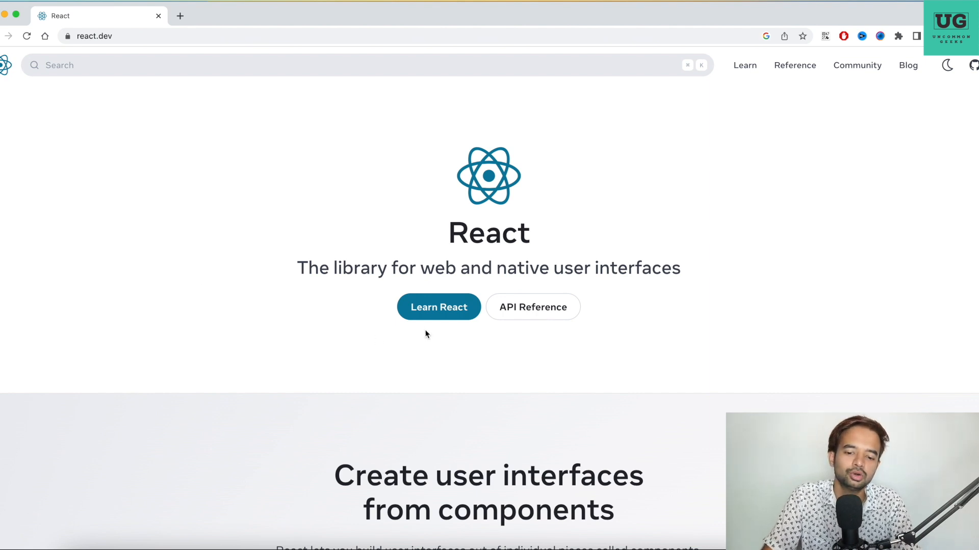
click(438, 306)
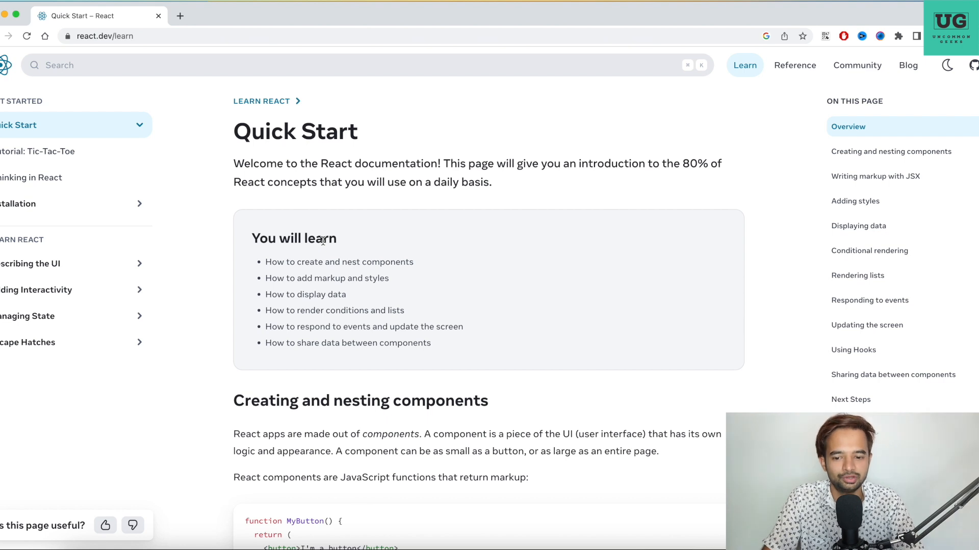
mouse_move(418, 288)
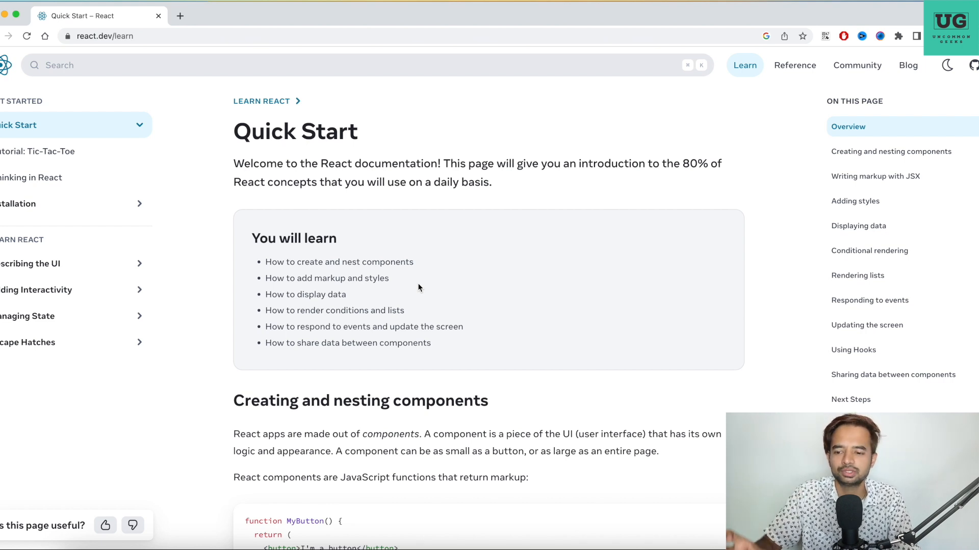
Step: Open the State: A Component's Memory lesson under Adding Interactivity
click(36, 289)
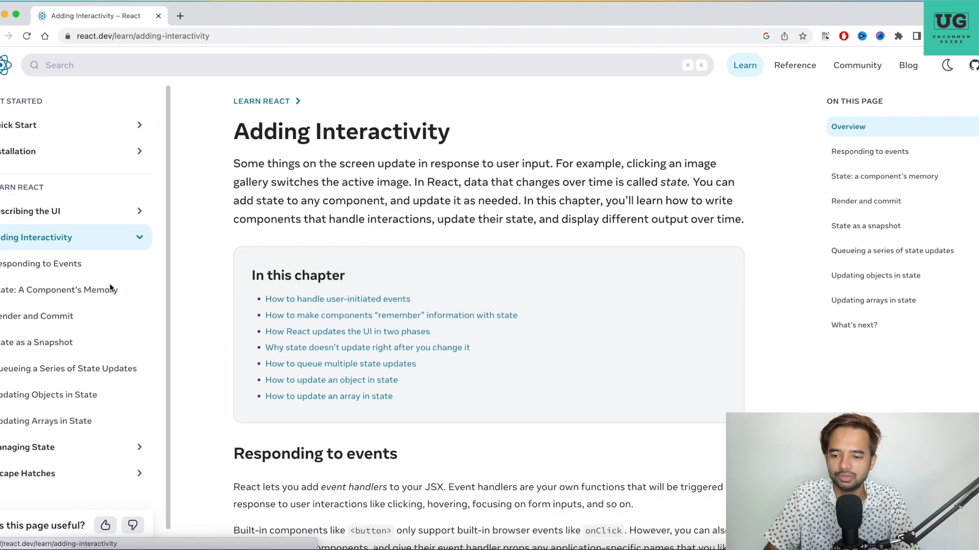
click(59, 289)
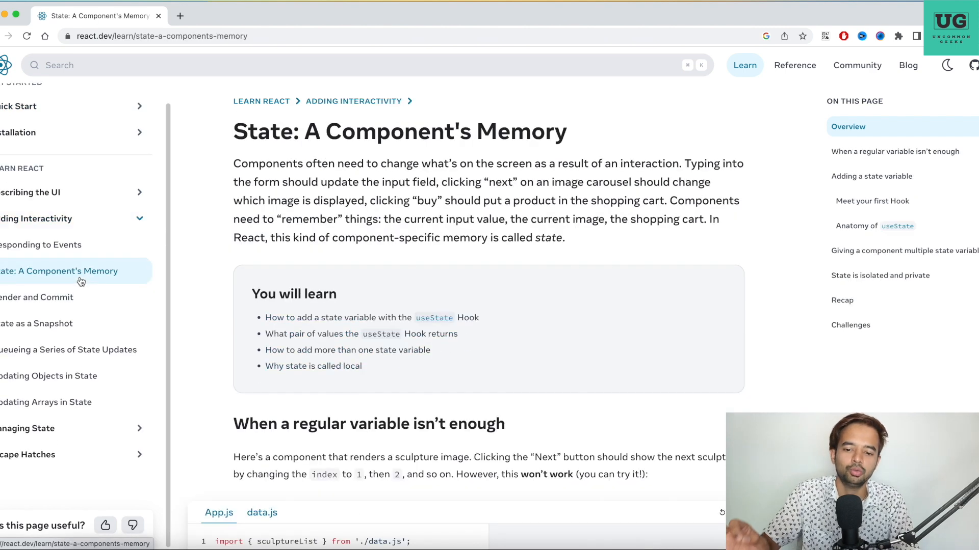
Step: Read down through the component state lesson on the React docs
scroll(down, 3)
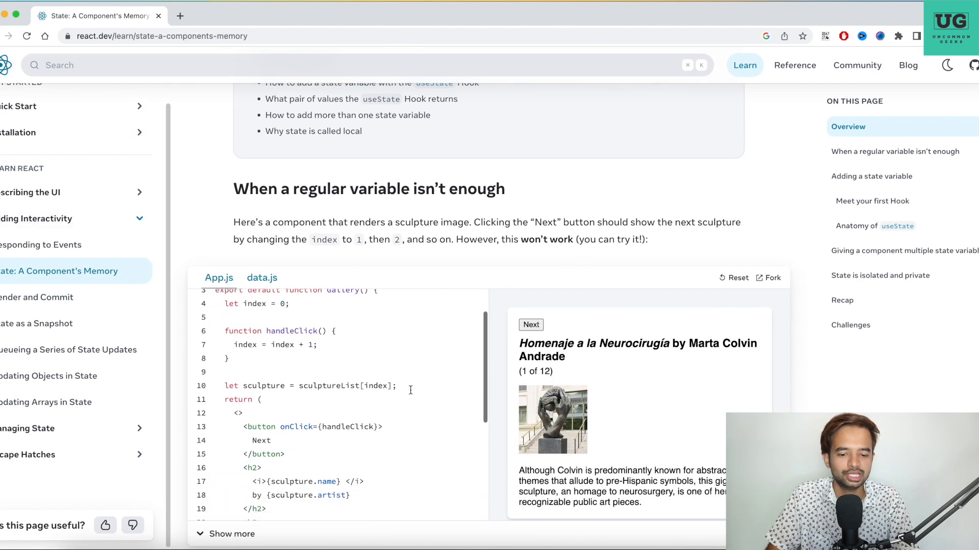
scroll(down, 3)
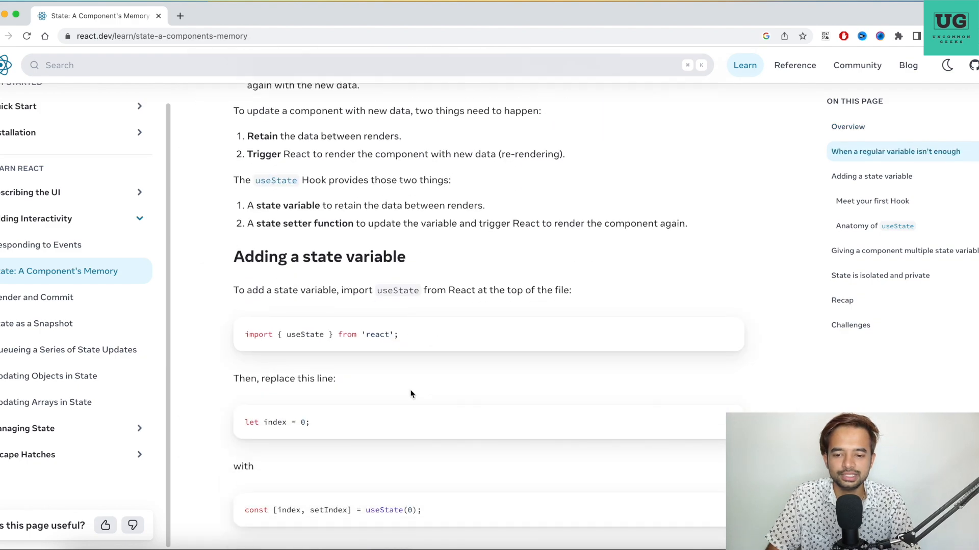
scroll(down, 3)
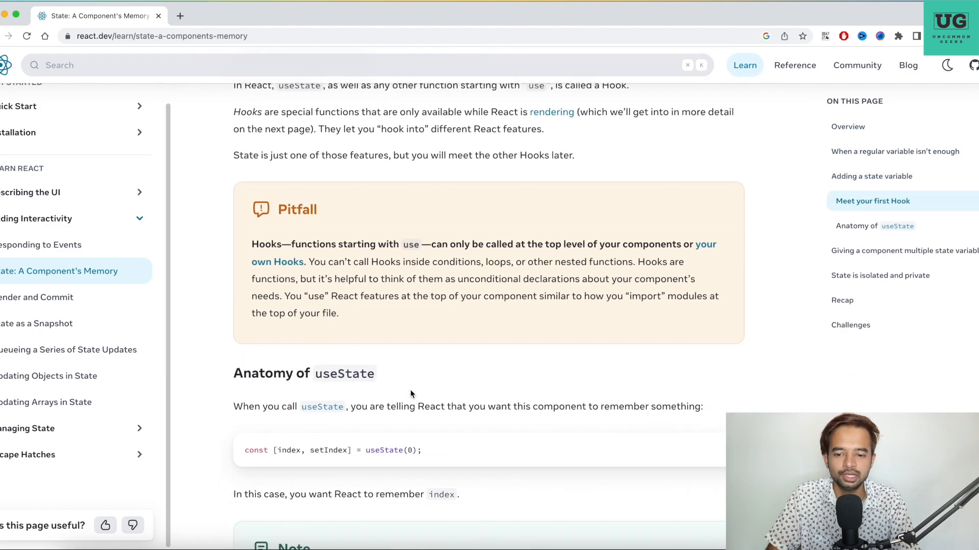
scroll(down, 3)
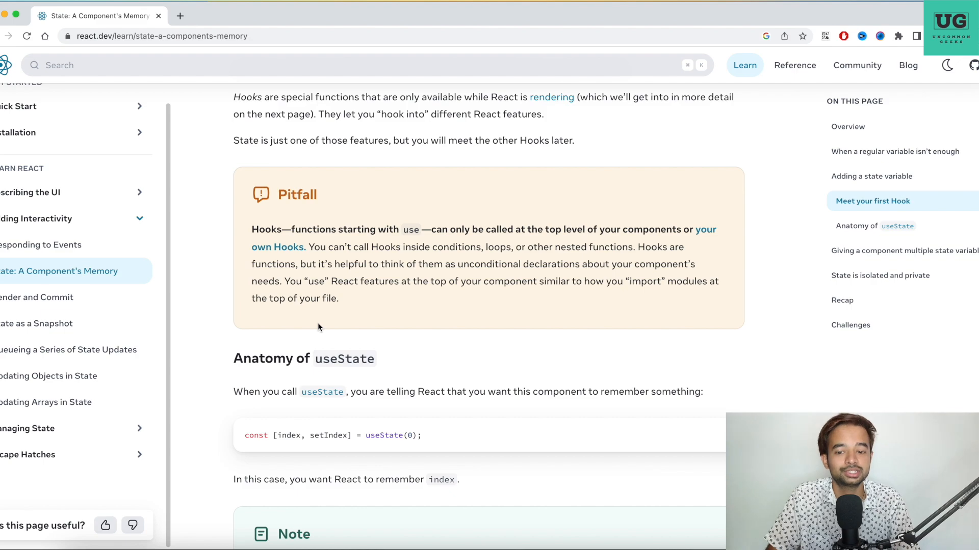
scroll(down, 3)
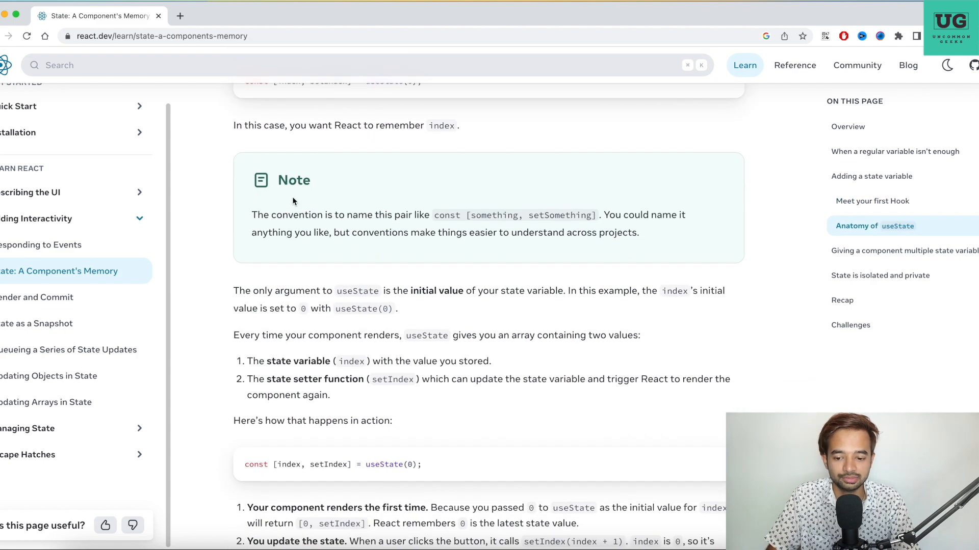
scroll(down, 3)
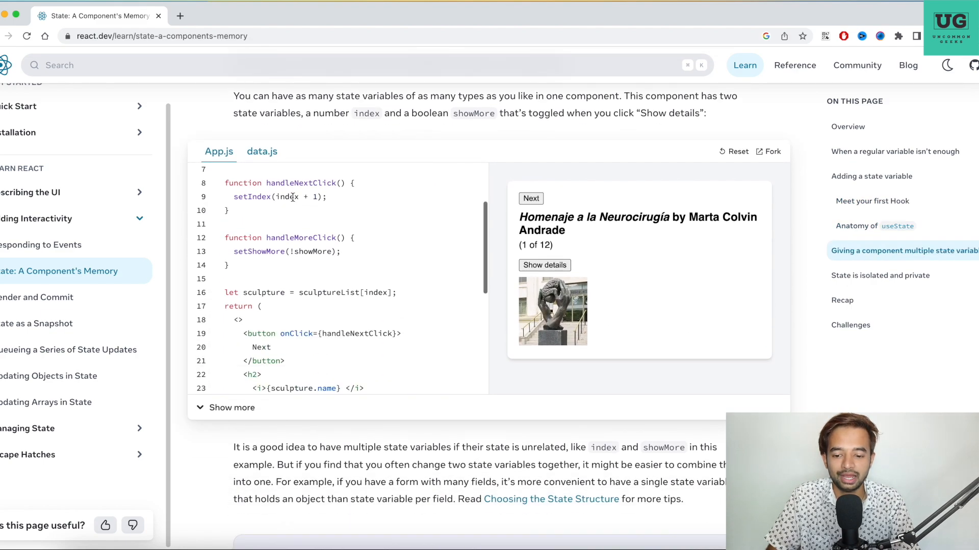
scroll(down, 3)
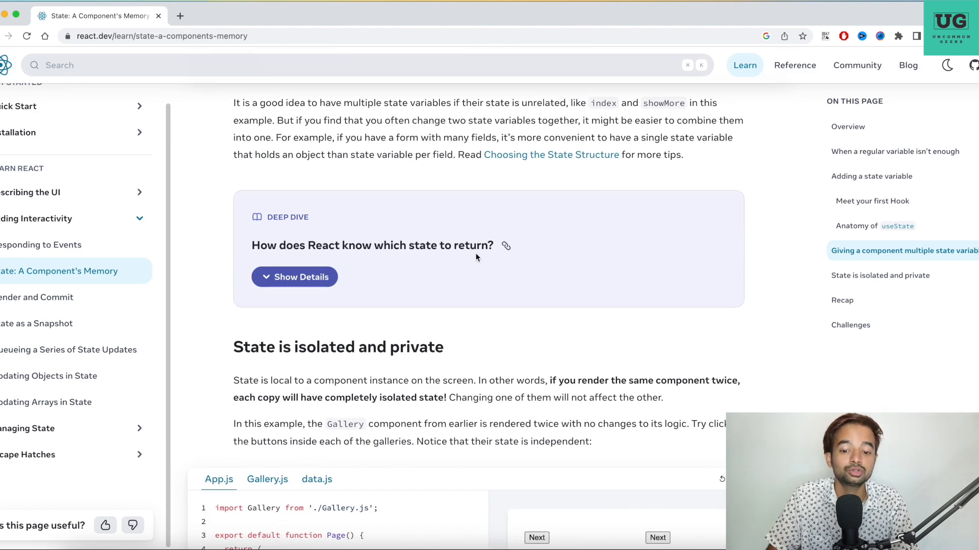
mouse_move(324, 242)
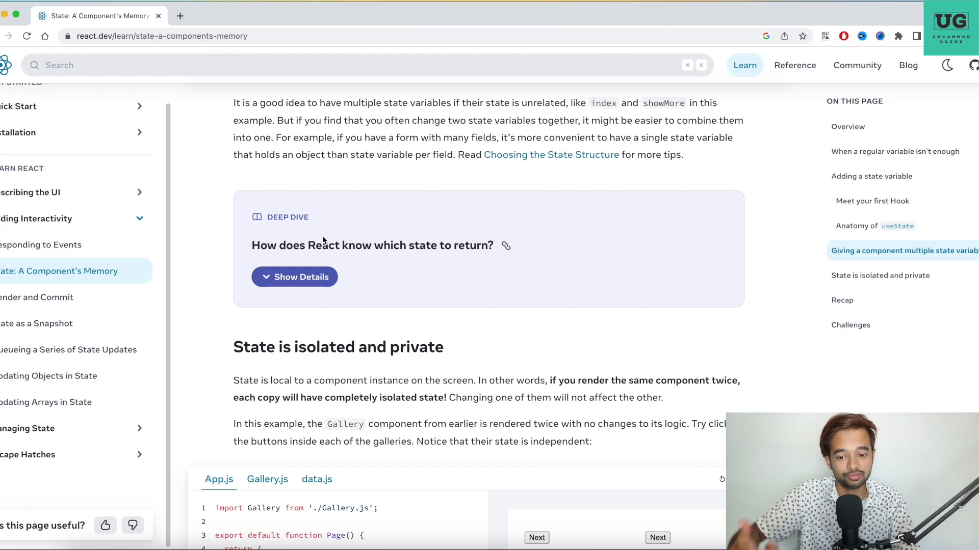
scroll(down, 3)
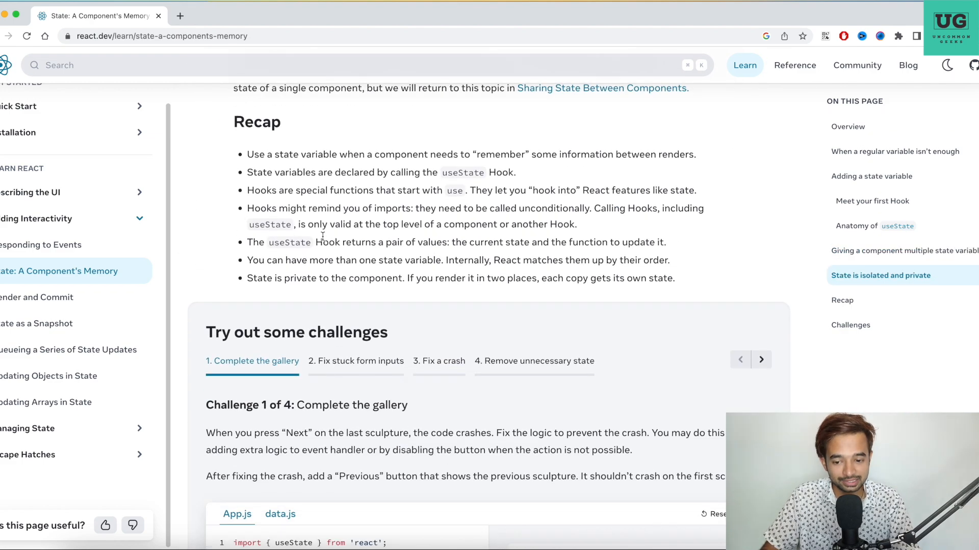
scroll(down, 3)
text(dev.to javascript)
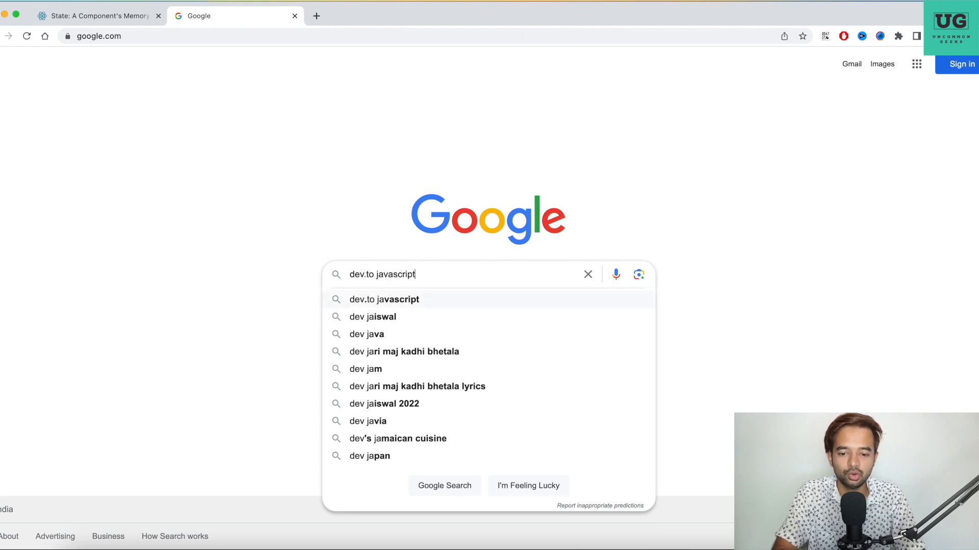
Step: Run Google searches for 'dev.to javascript' and 'dev.to react' to reach the DEV tag pages
key(Return)
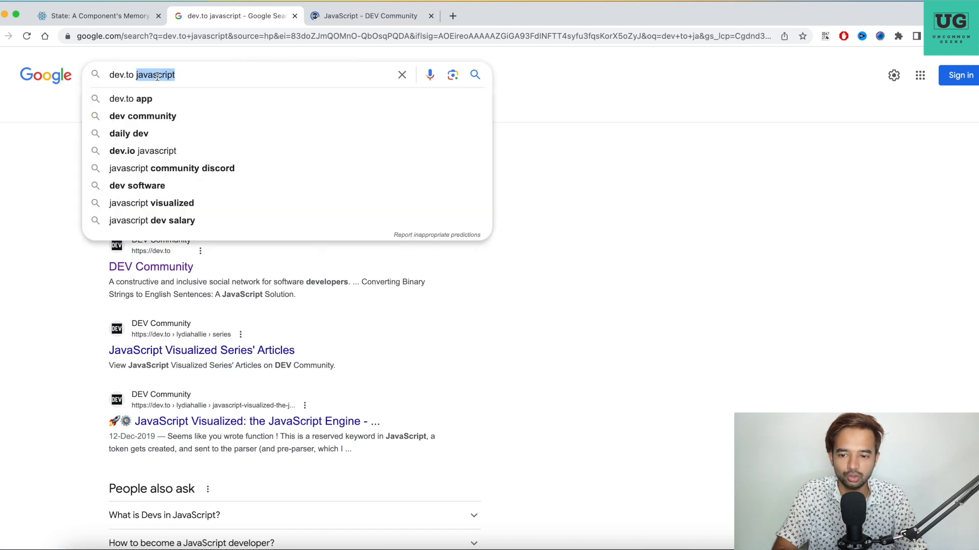
text(reac)
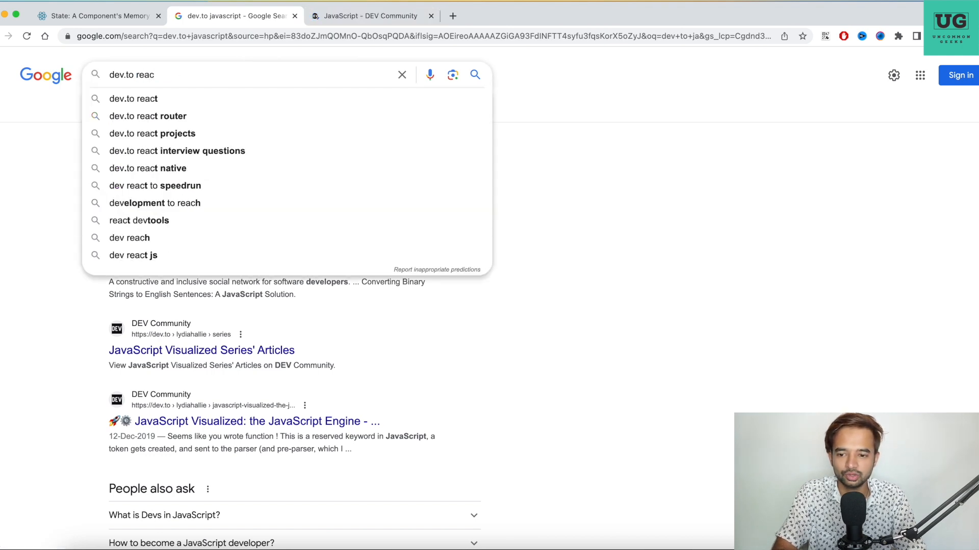
click(133, 98)
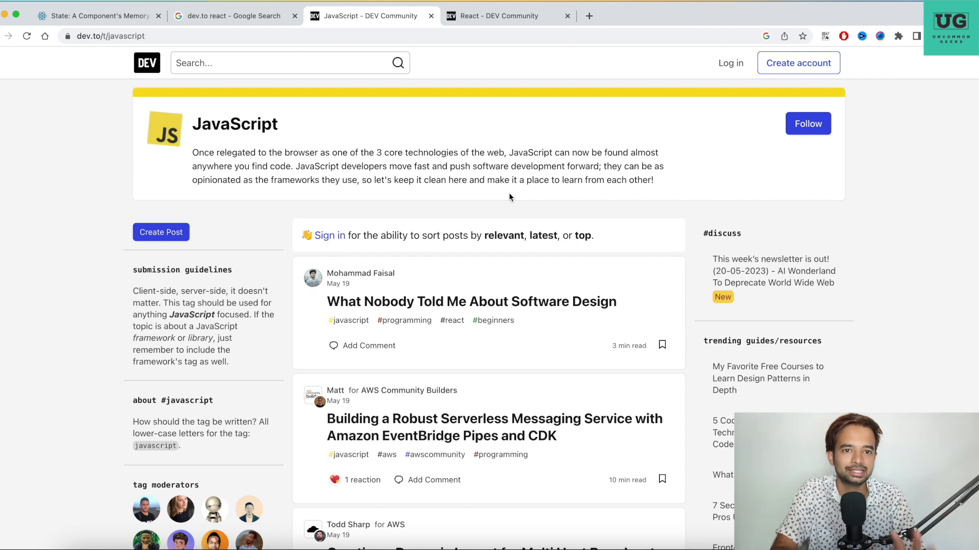
mouse_move(554, 73)
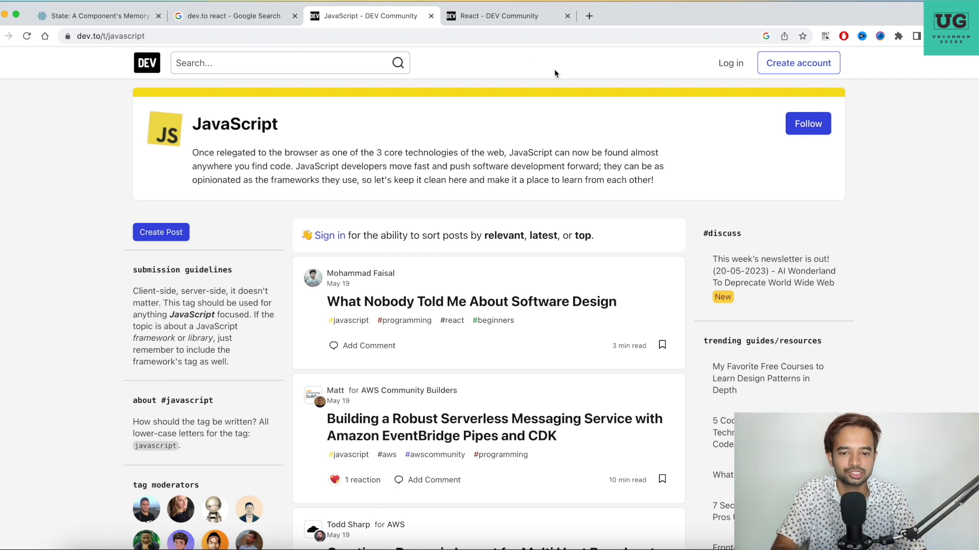
Step: Check the DEV React tag tab, then browse the JavaScript tag feed and return to its header
click(505, 15)
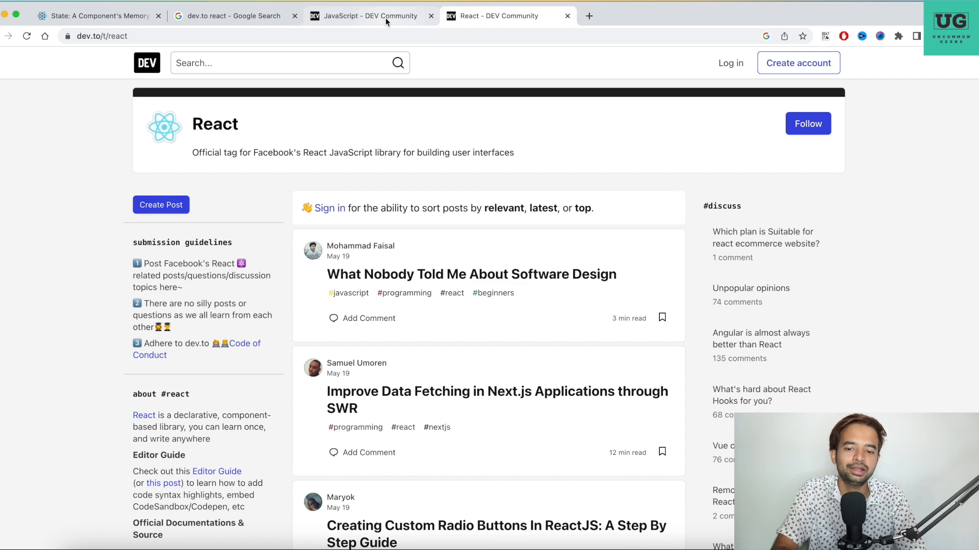
click(369, 16)
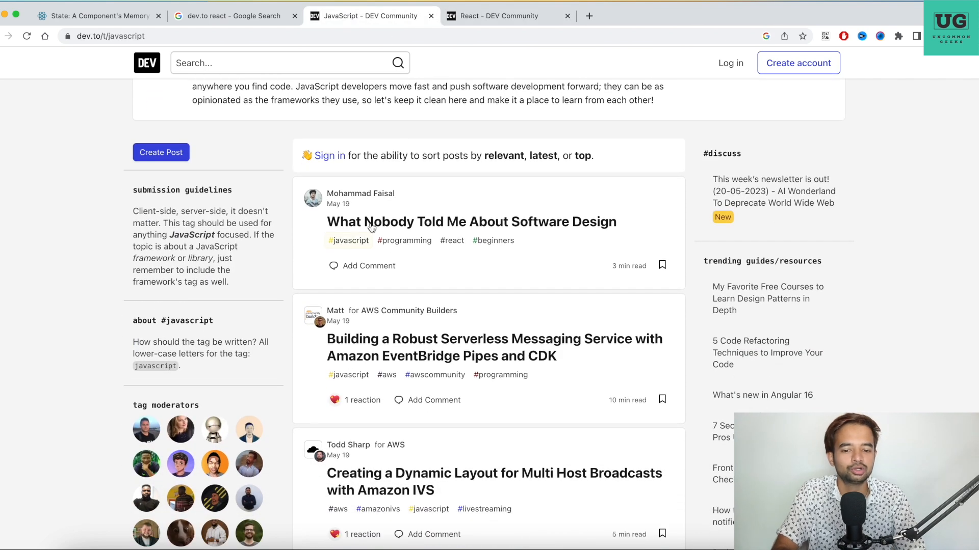
scroll(down, 3)
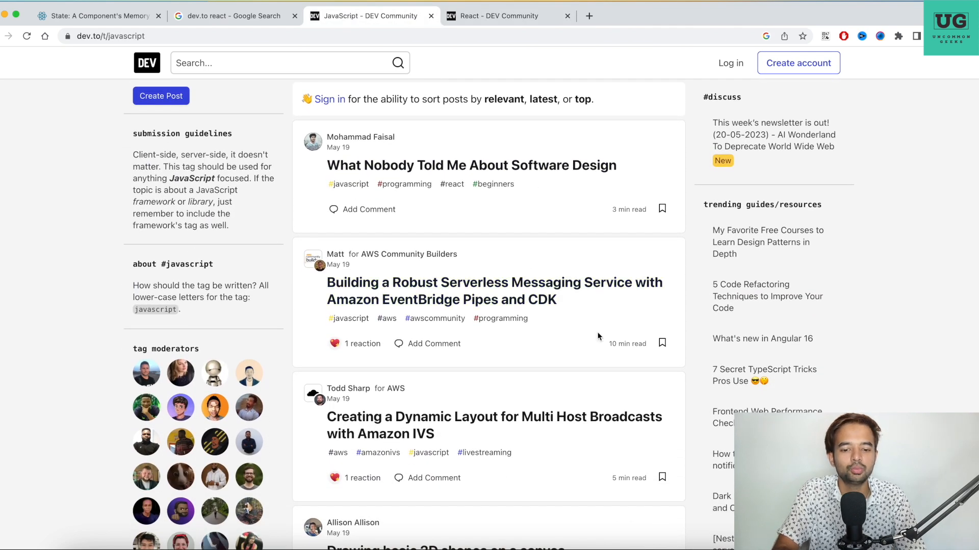
scroll(down, 3)
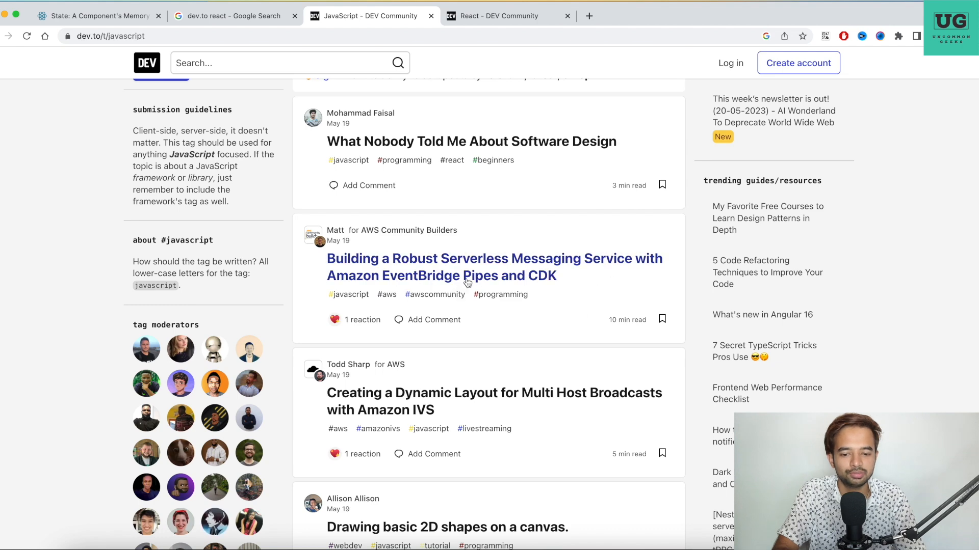
scroll(down, 3)
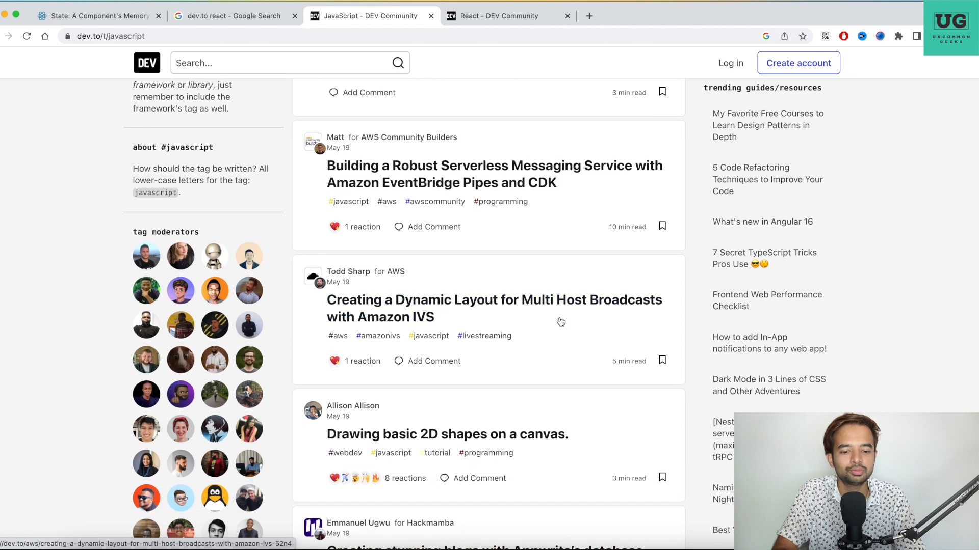
scroll(up, 3)
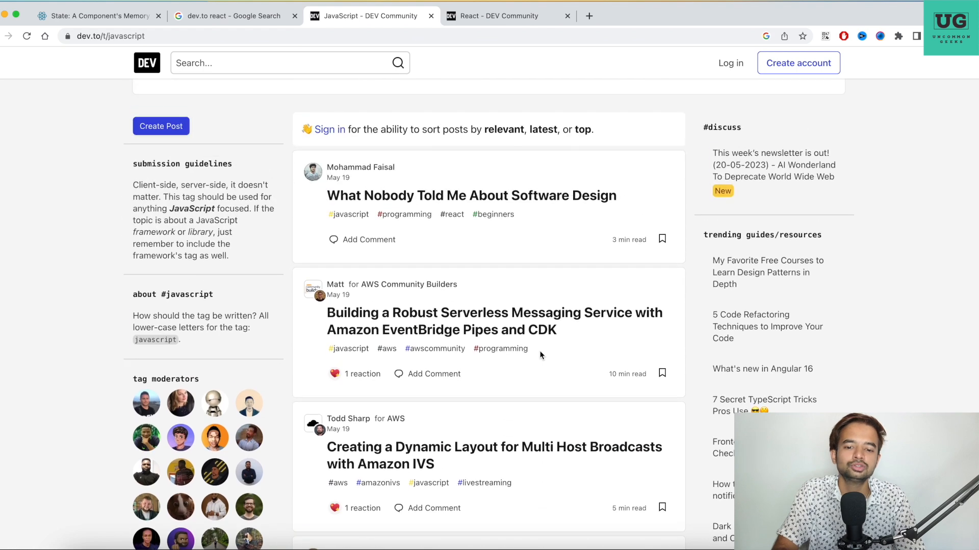
scroll(up, 3)
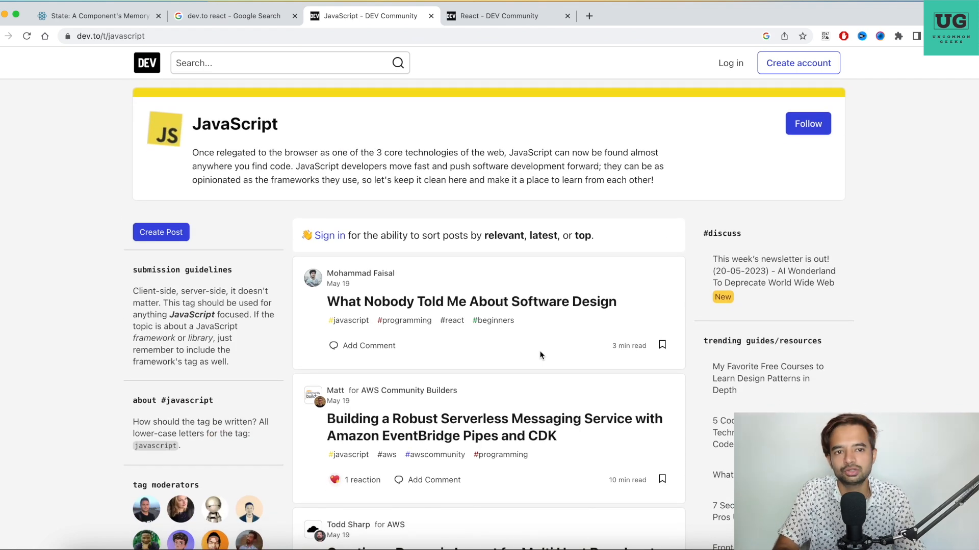
Step: Browse down through the recent posts on the DEV React tag feed
click(497, 16)
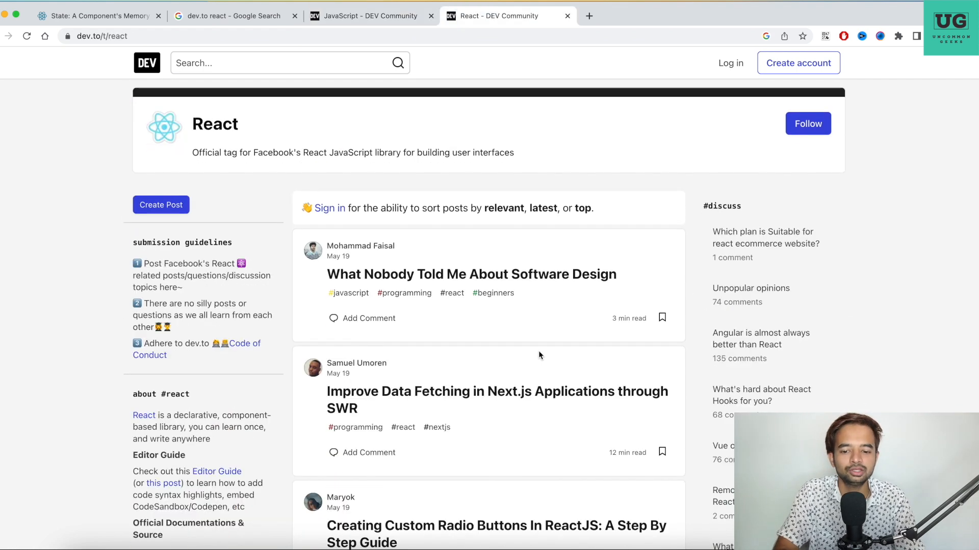
scroll(down, 3)
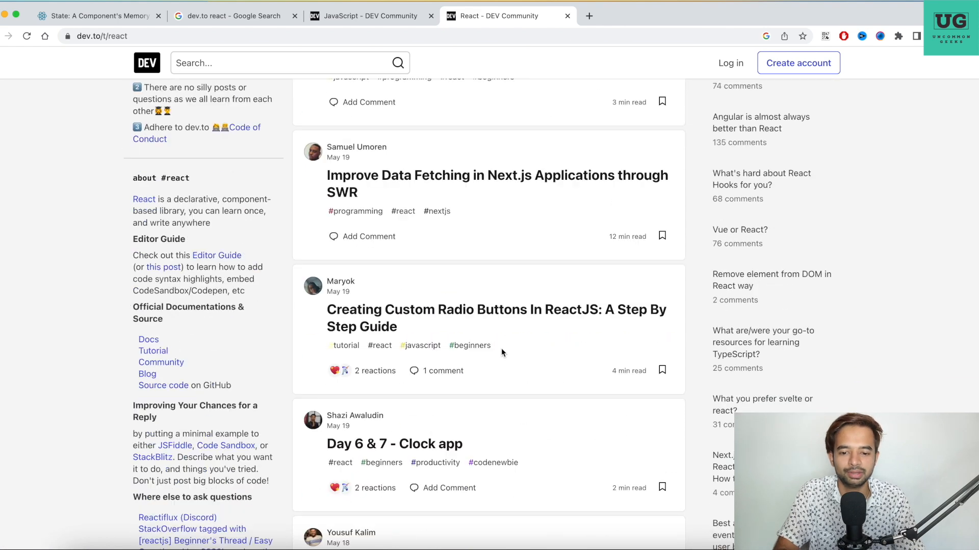
scroll(down, 3)
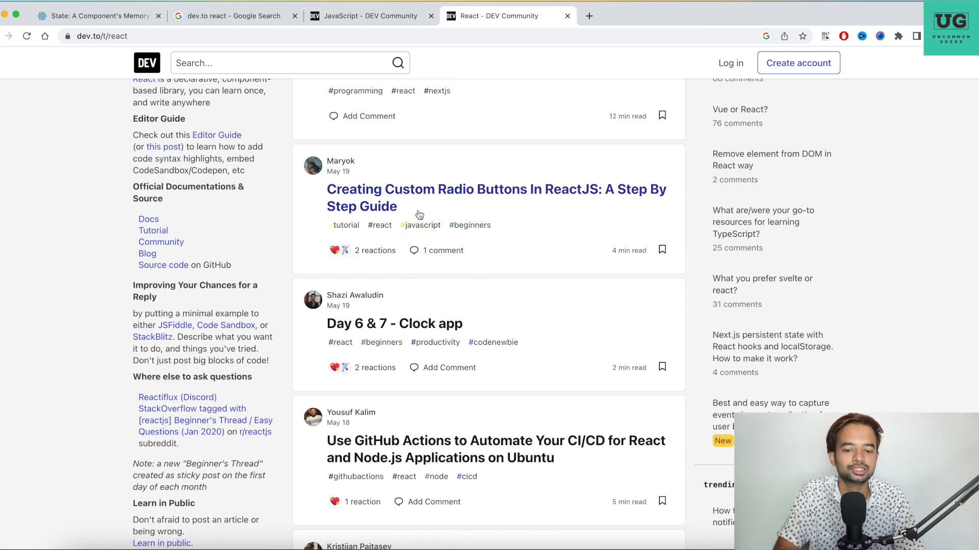
scroll(down, 3)
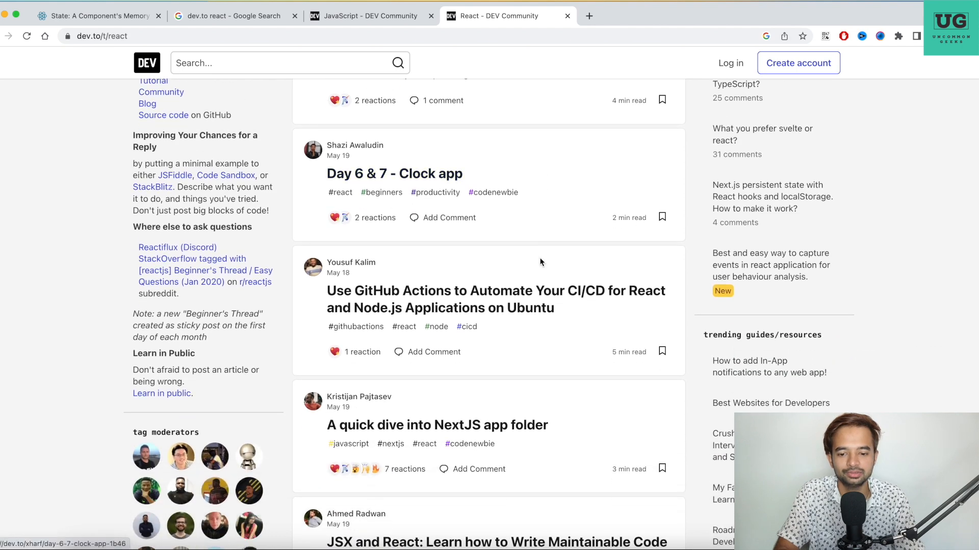
scroll(down, 3)
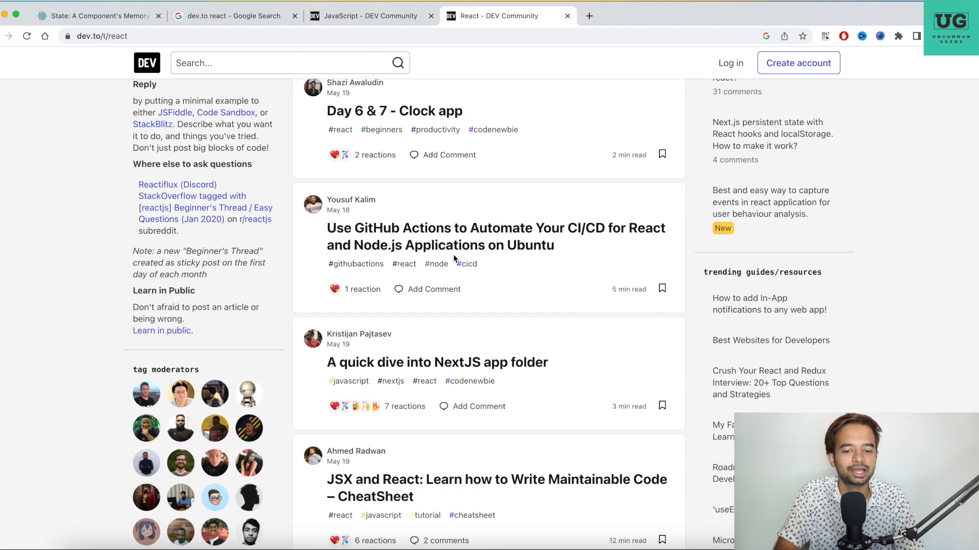
mouse_move(516, 312)
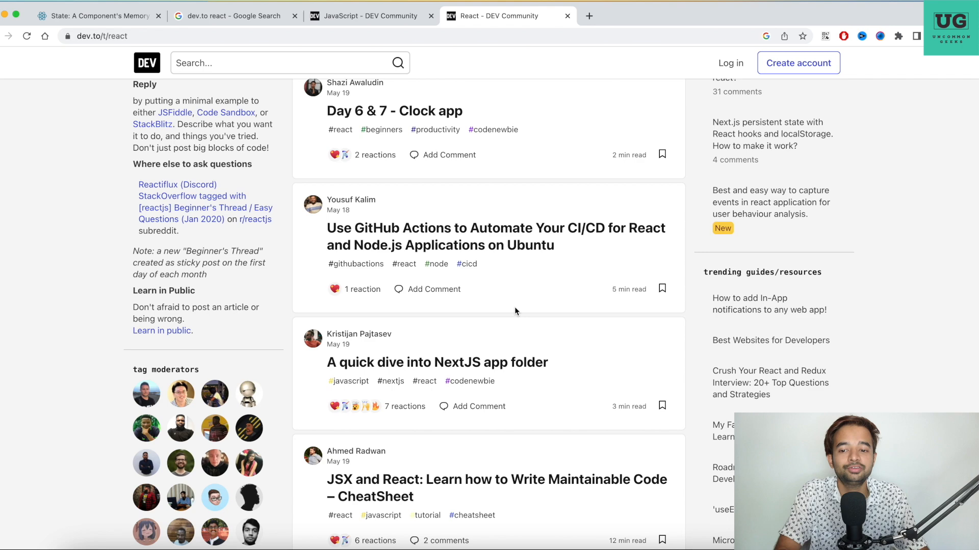
Step: Search freeCodeCamp news for 'react' and then for 'javascript'
click(235, 15)
text(rea)
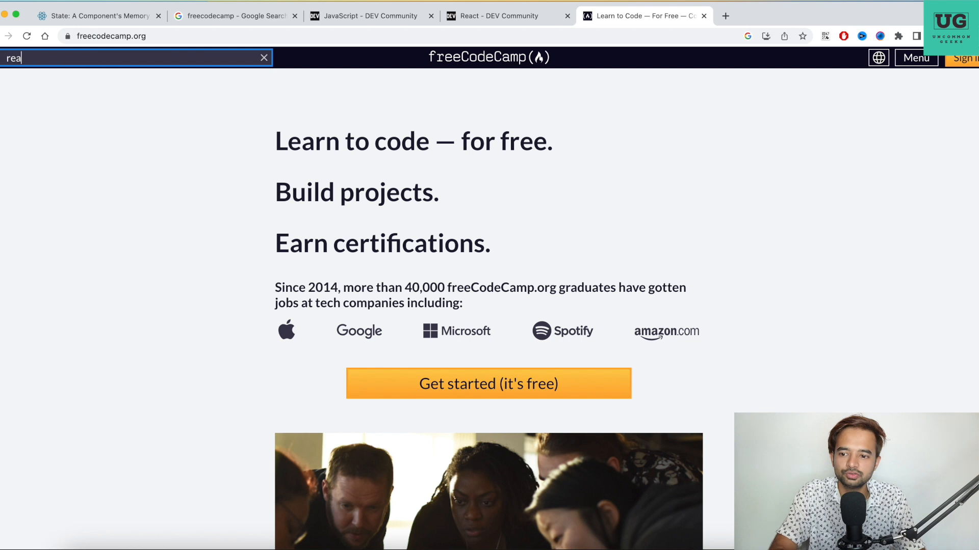
text(ct)
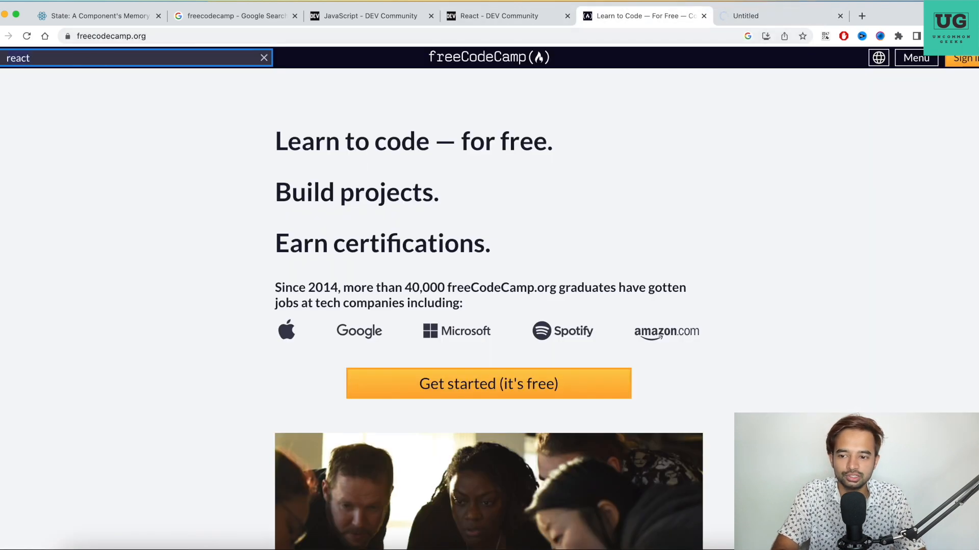
text(javasc)
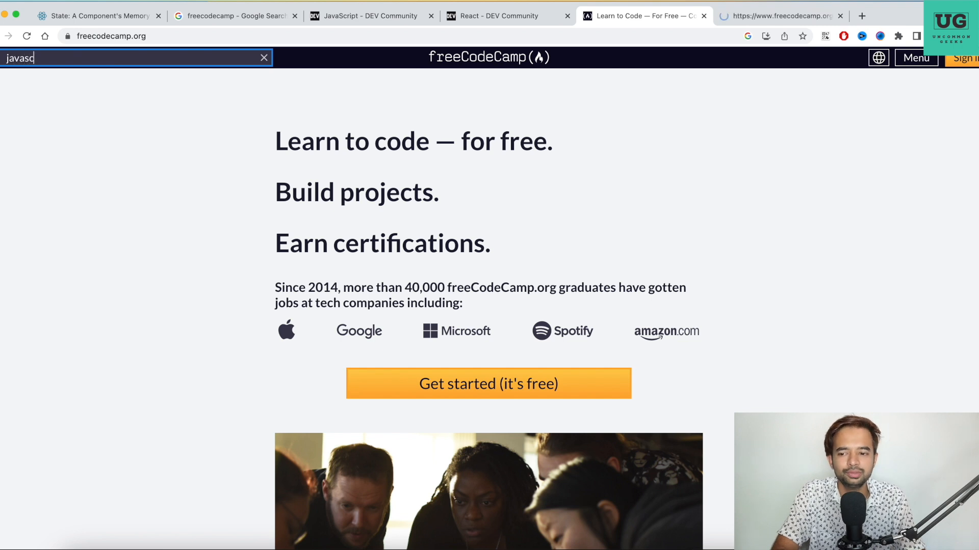
text(ript)
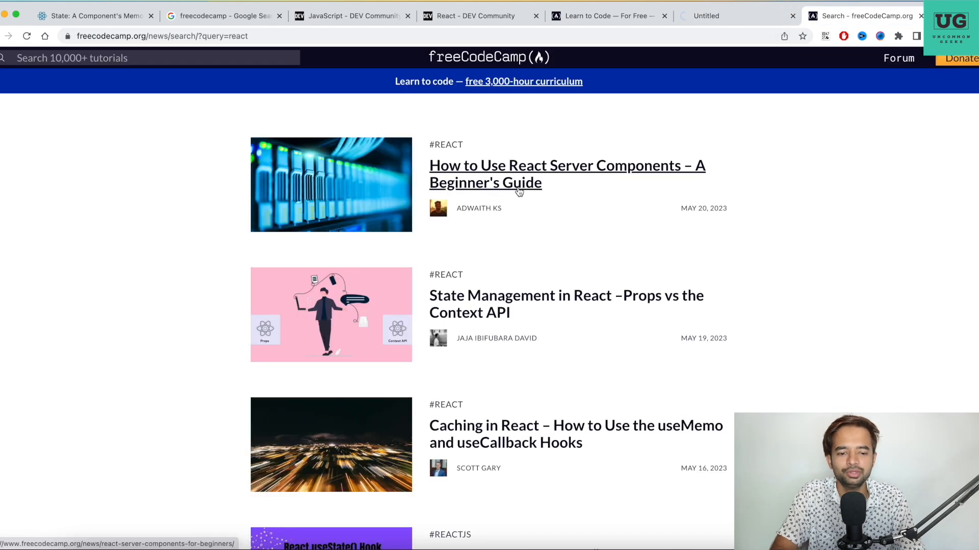
mouse_move(518, 241)
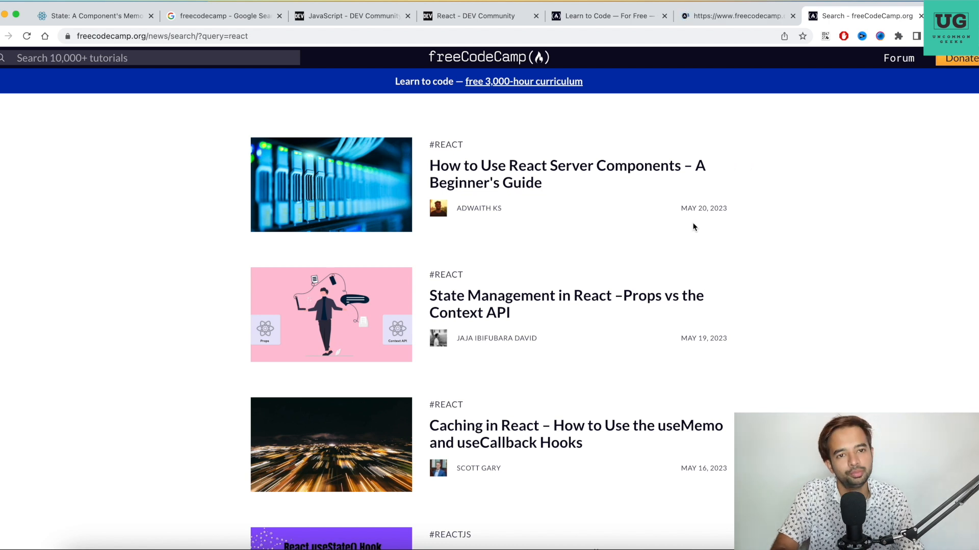
mouse_move(530, 177)
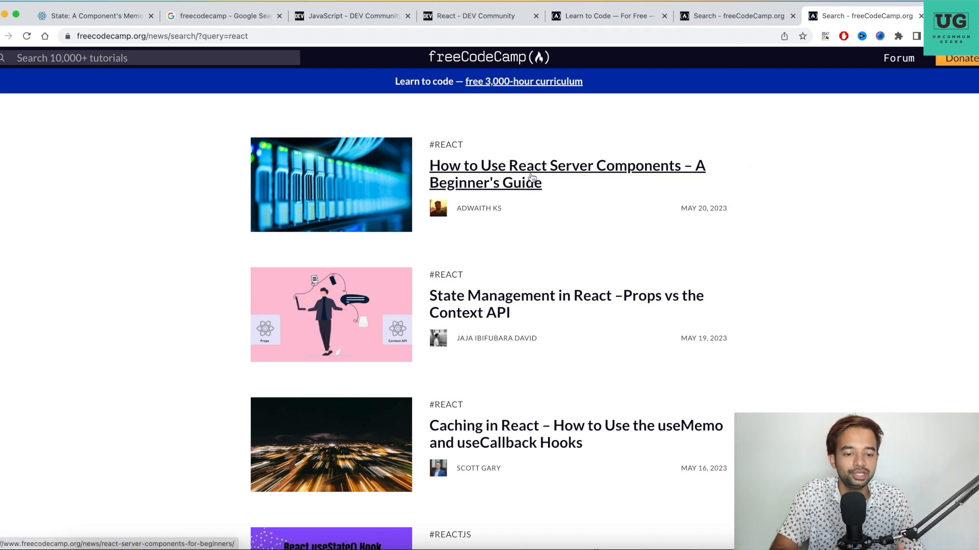
mouse_move(669, 173)
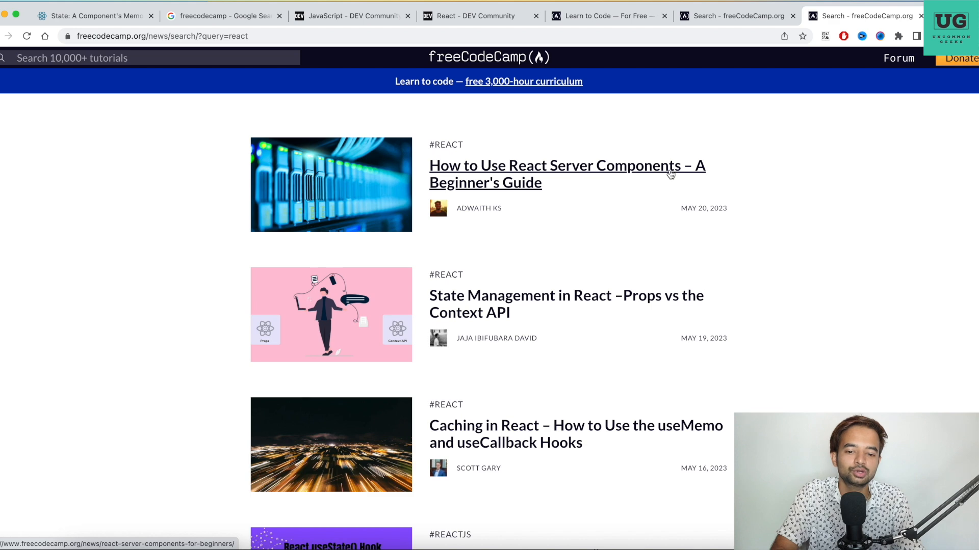
Step: Scroll through the freeCodeCamp React results and then the JavaScript results
scroll(down, 3)
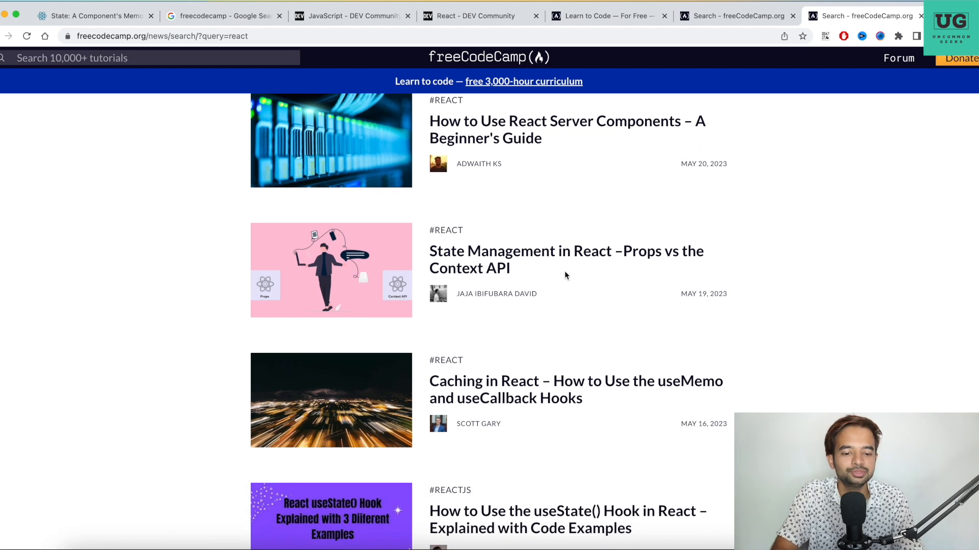
scroll(down, 3)
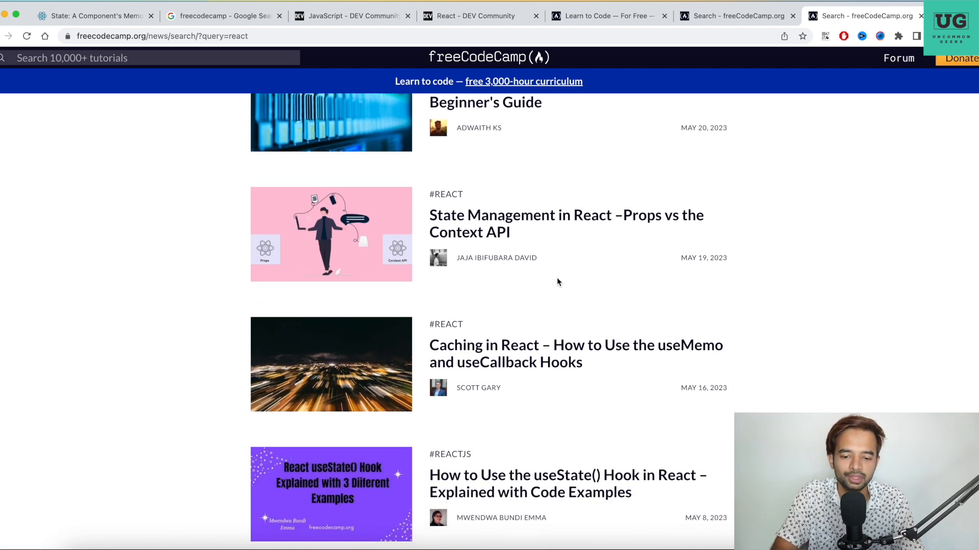
mouse_move(594, 190)
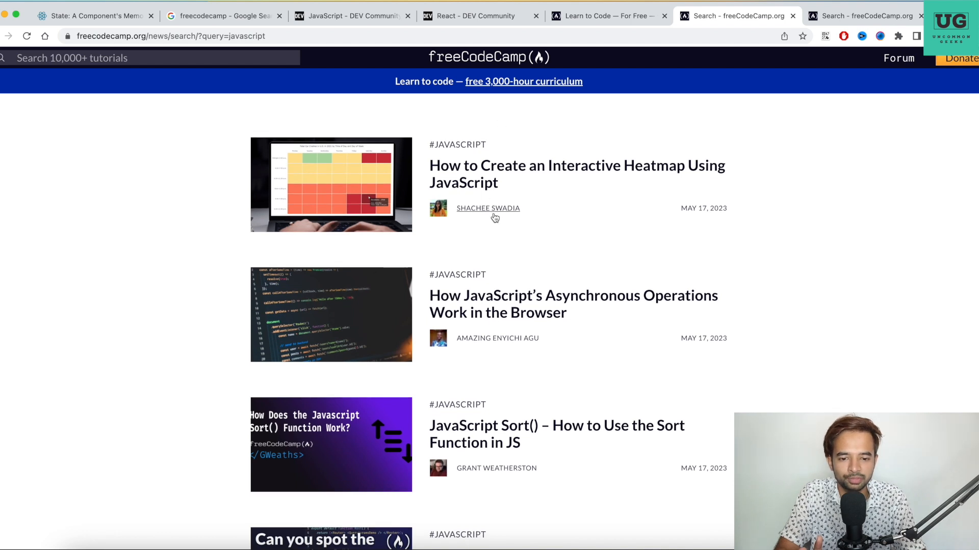
scroll(down, 3)
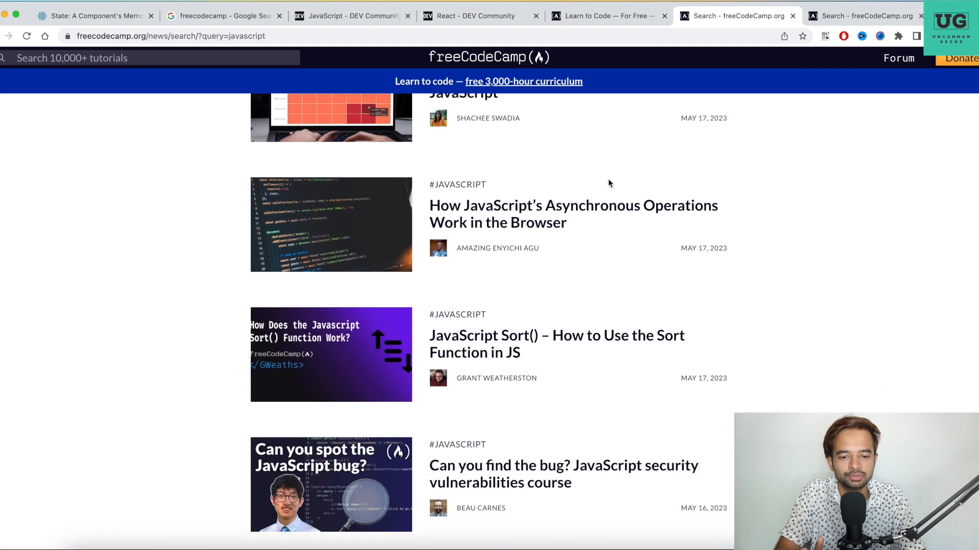
mouse_move(600, 226)
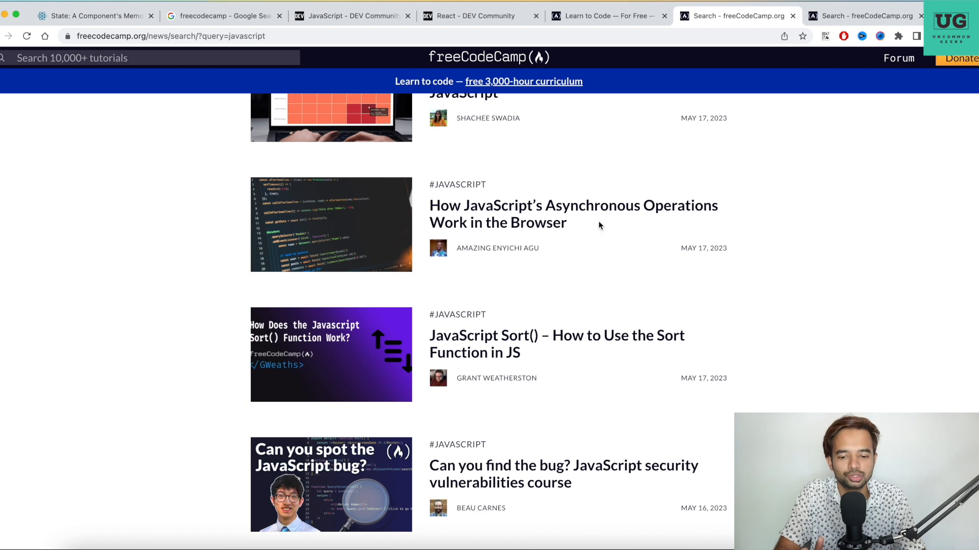
scroll(down, 3)
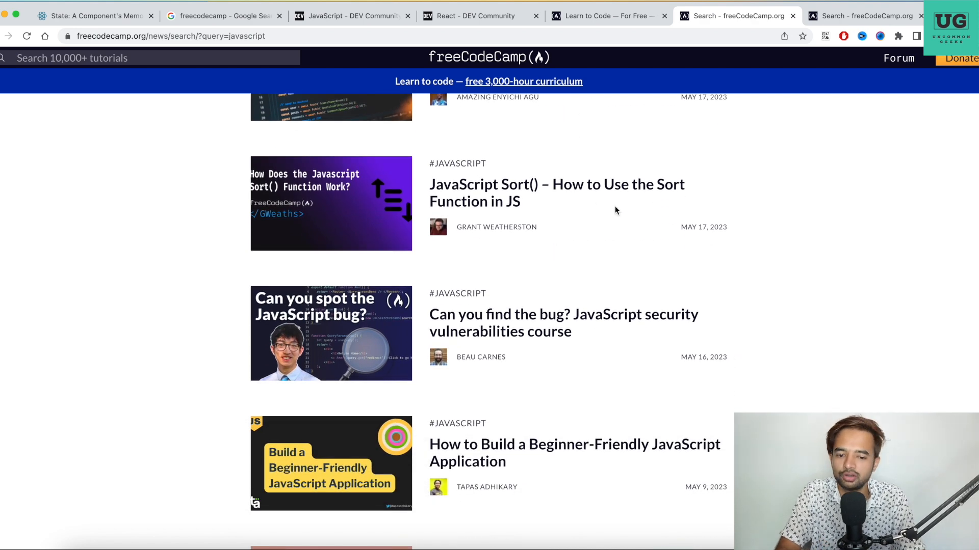
mouse_move(495, 227)
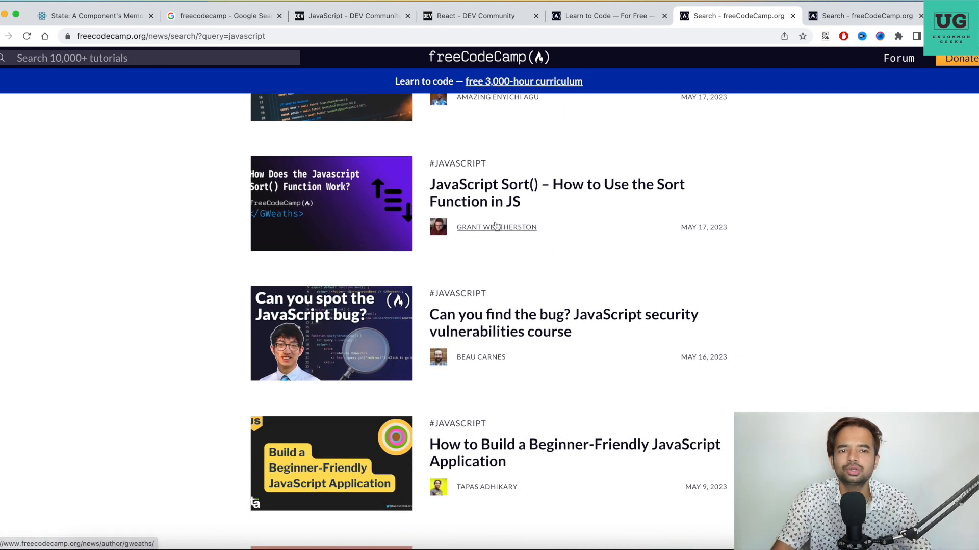